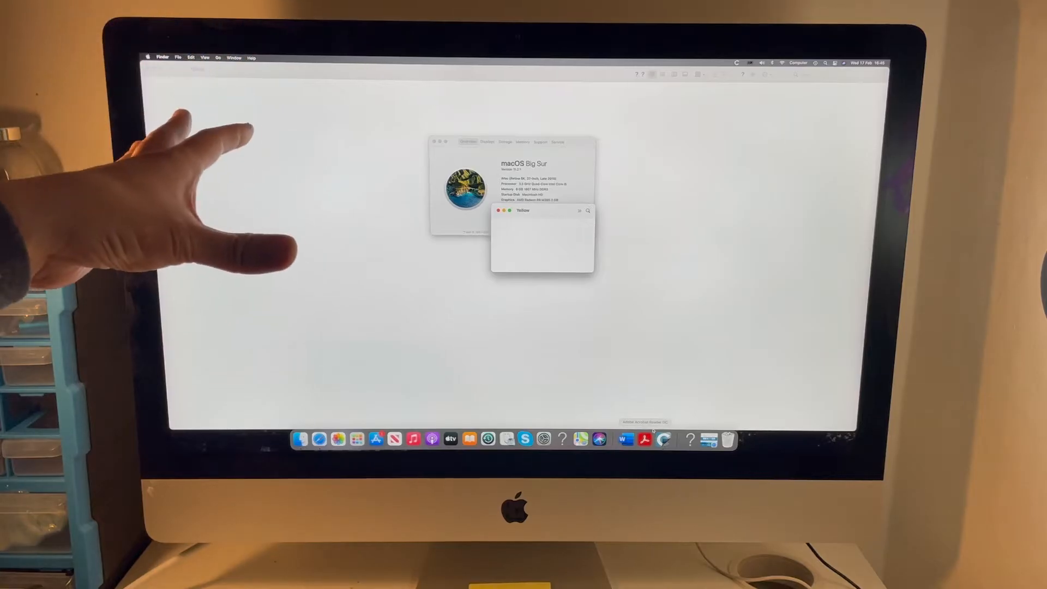
{"action": "mouse_move", "coordinate": [167, 166]}
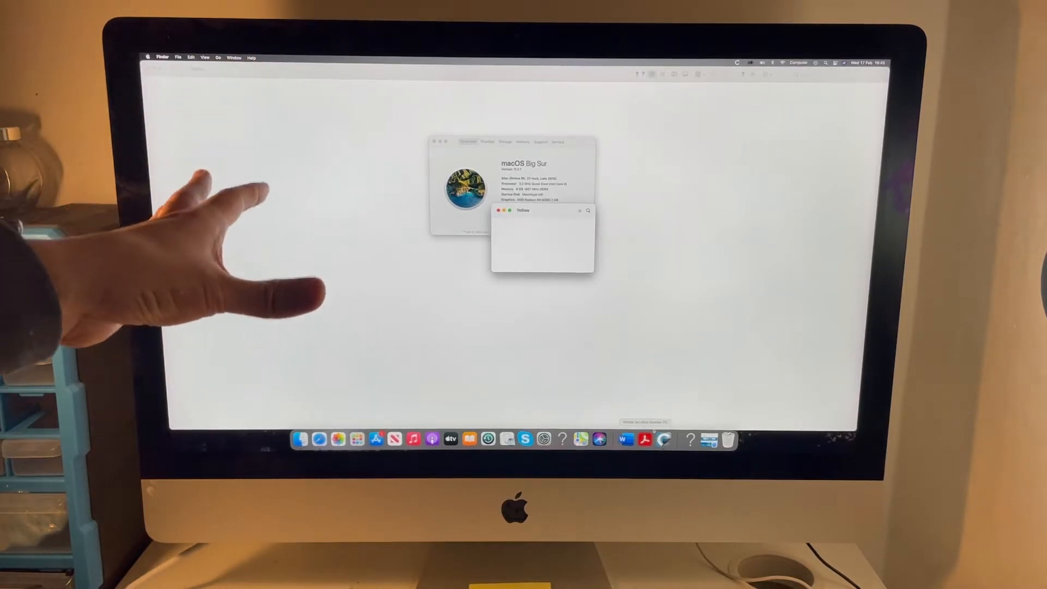
Step: Show the Storage view listing the 2 TB Macintosh HD and 121 GB flash drive
{"action": "left_click", "coordinate": [460, 96]}
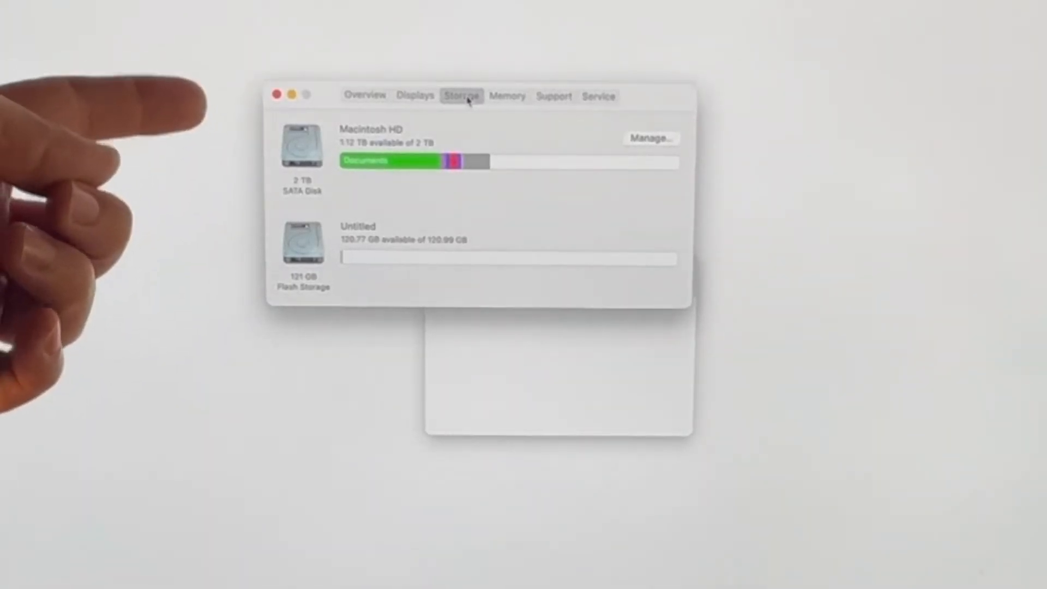
{"action": "mouse_move", "coordinate": [468, 100]}
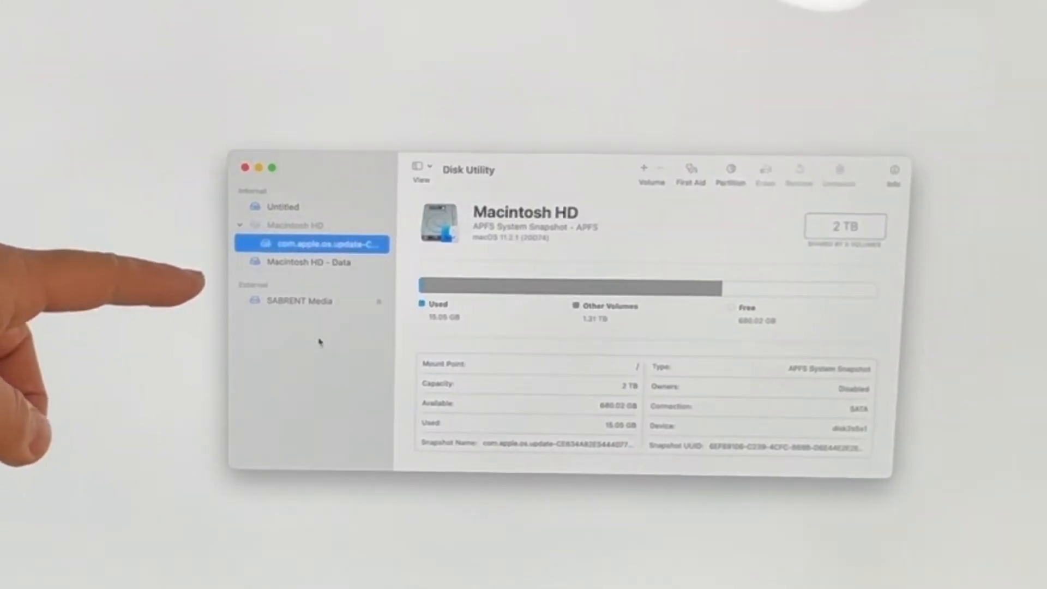
Step: Show the details of the uninitialised 2 TB SABRENT Media USB disk
{"action": "left_click", "coordinate": [298, 301]}
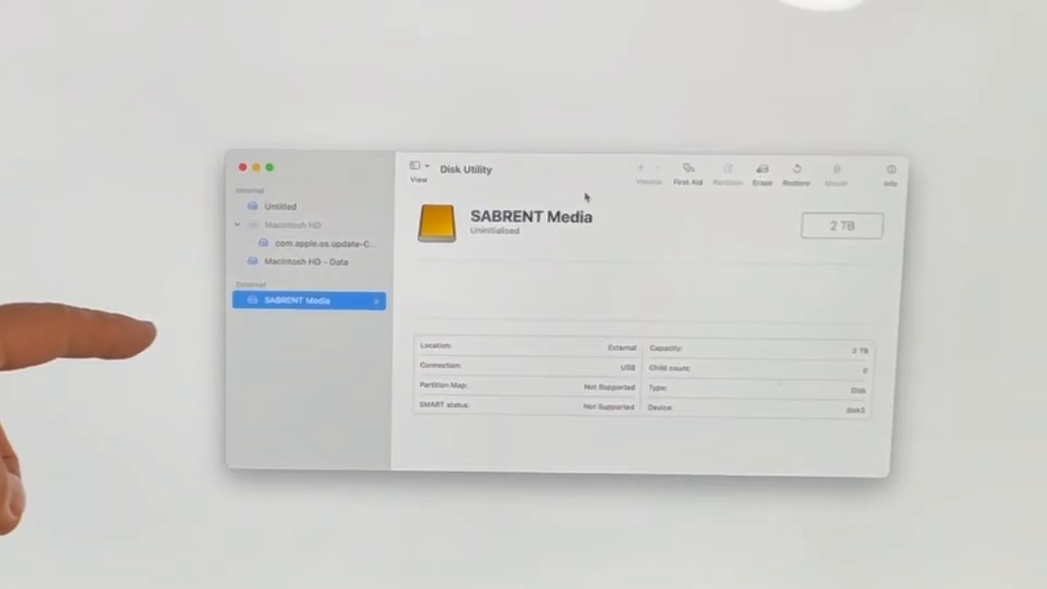
Step: Erase SABRENT Media as an APFS volume 'Macintosh SSD' with a GUID partition map
{"action": "left_click", "coordinate": [762, 172]}
{"action": "type", "text": "Macintosh SS"}
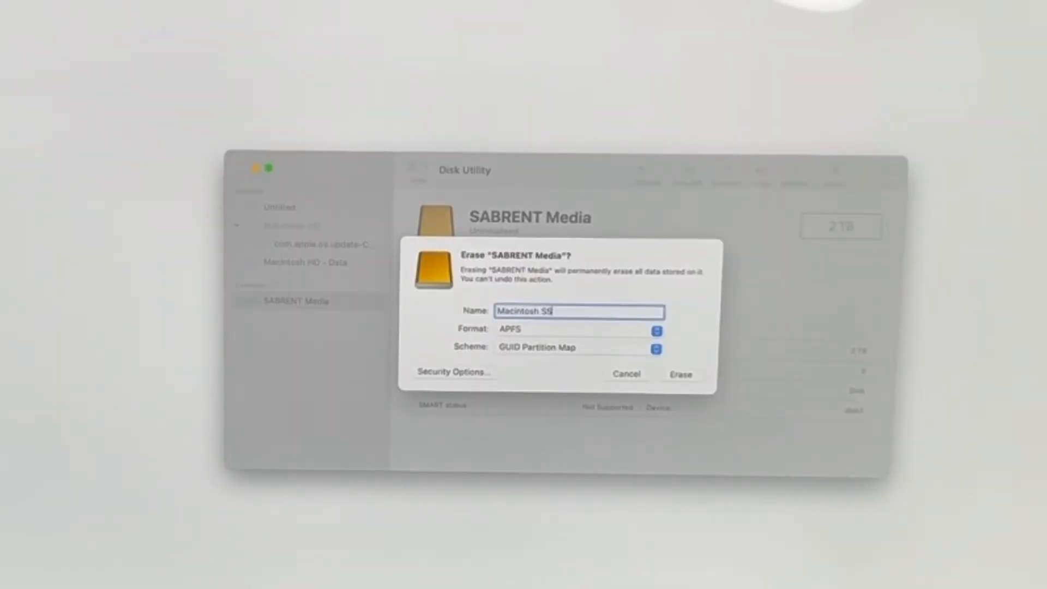
{"action": "type", "text": "D"}
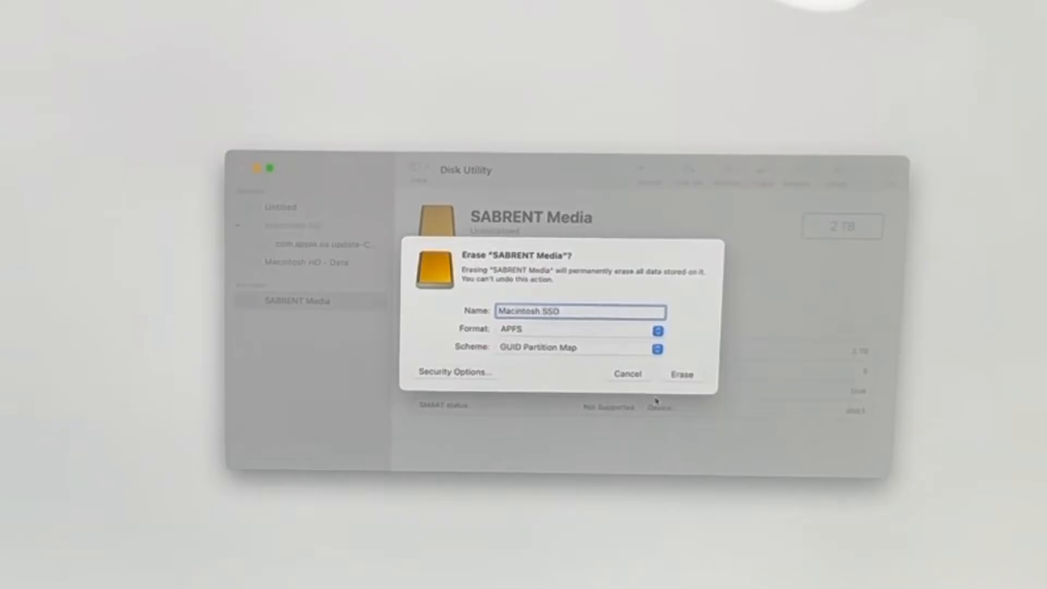
{"action": "mouse_move", "coordinate": [688, 405]}
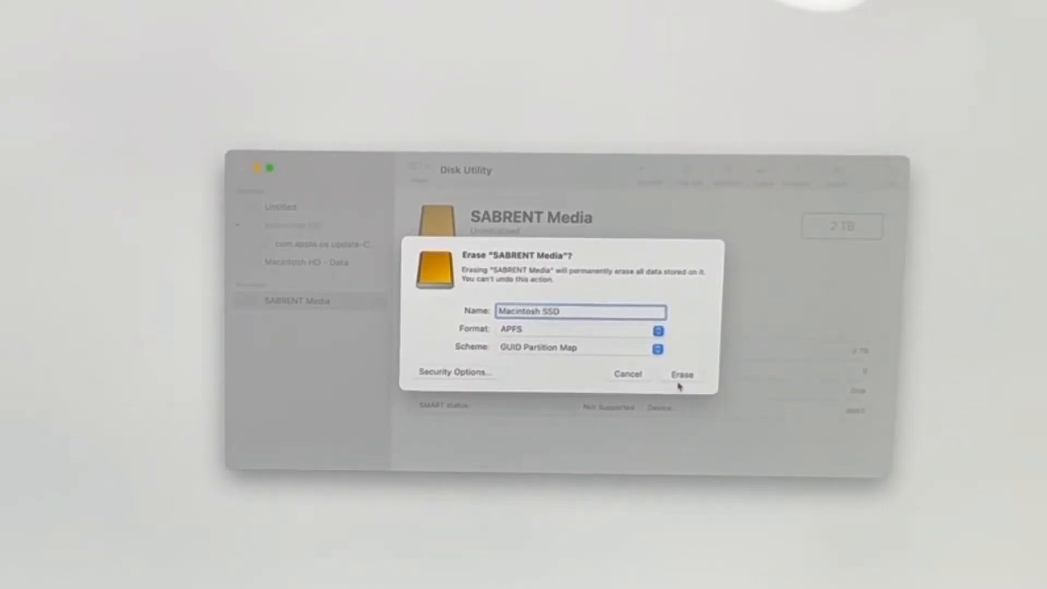
{"action": "mouse_move", "coordinate": [667, 363]}
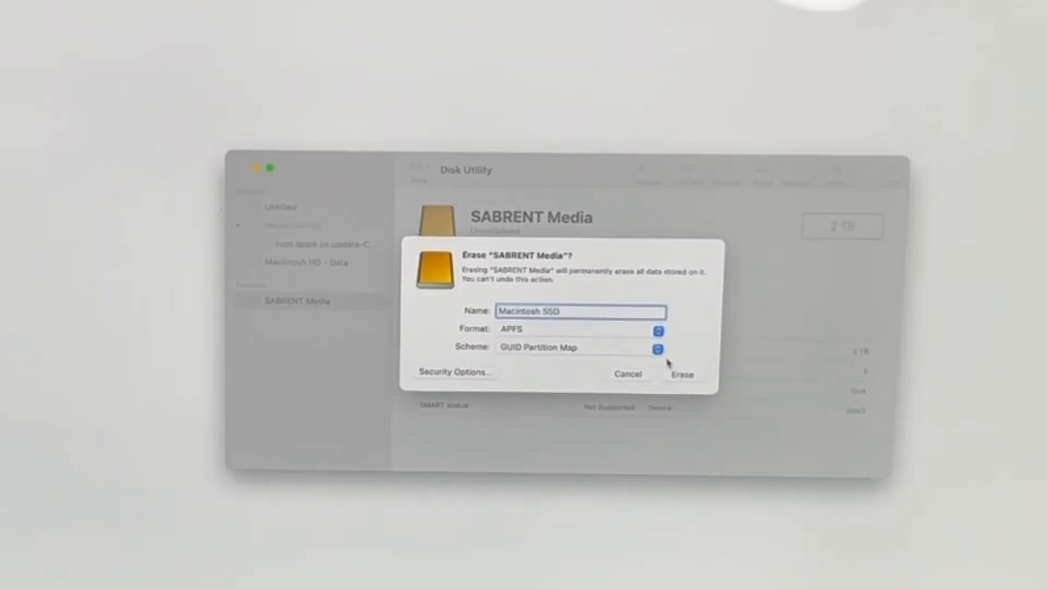
{"action": "mouse_move", "coordinate": [541, 334]}
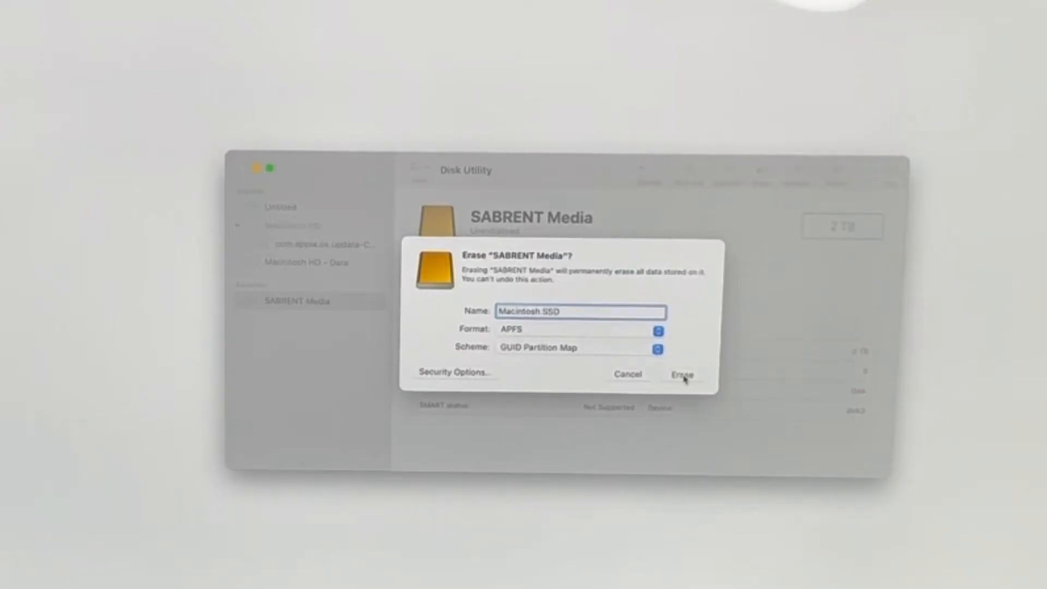
{"action": "left_click", "coordinate": [682, 374]}
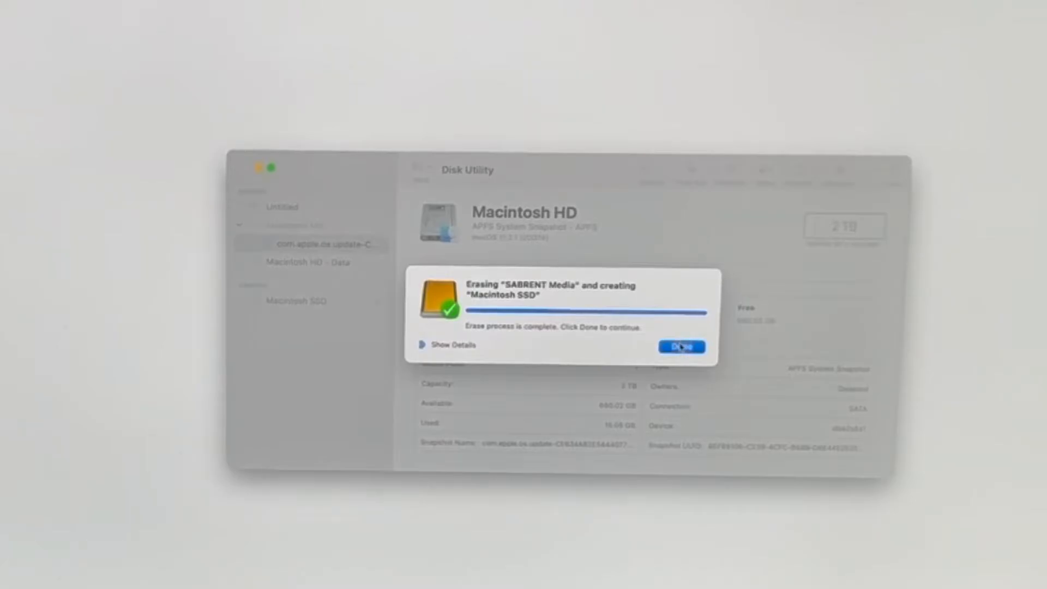
Step: Dismiss the completed erase notice before switching to Carbon Copy Cloner
{"action": "left_click", "coordinate": [681, 347]}
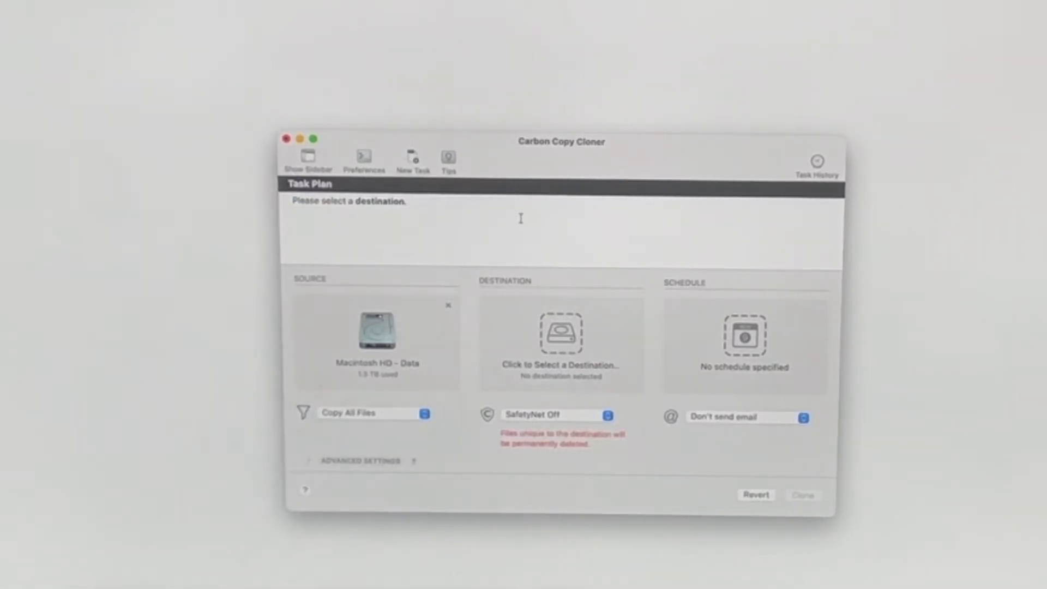
Step: Replace the Macintosh HD - Data source with Macintosh HD (1.33 TB used)
{"action": "left_click", "coordinate": [449, 306]}
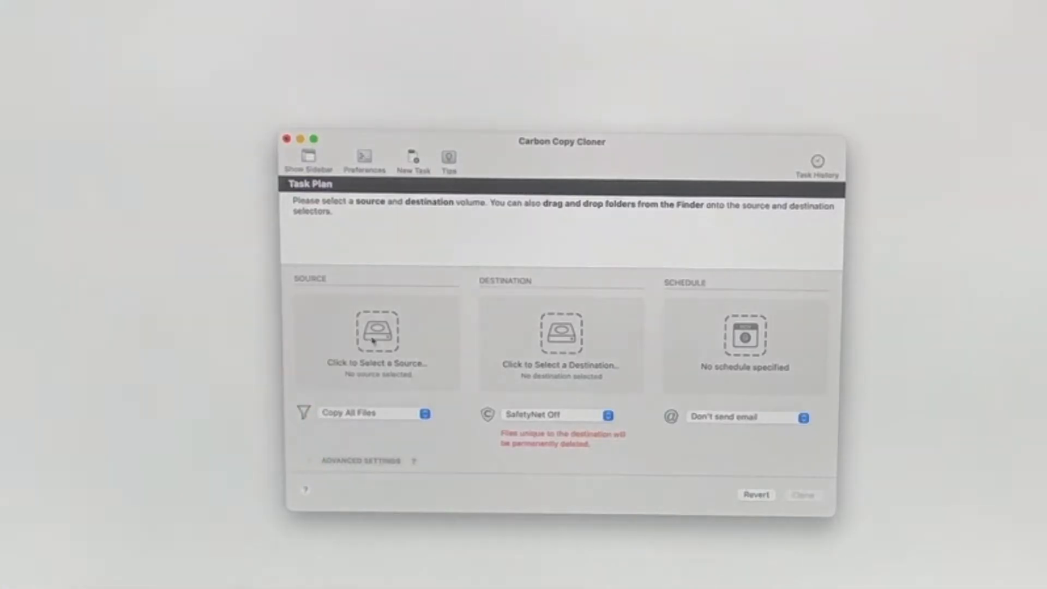
{"action": "left_click", "coordinate": [376, 331]}
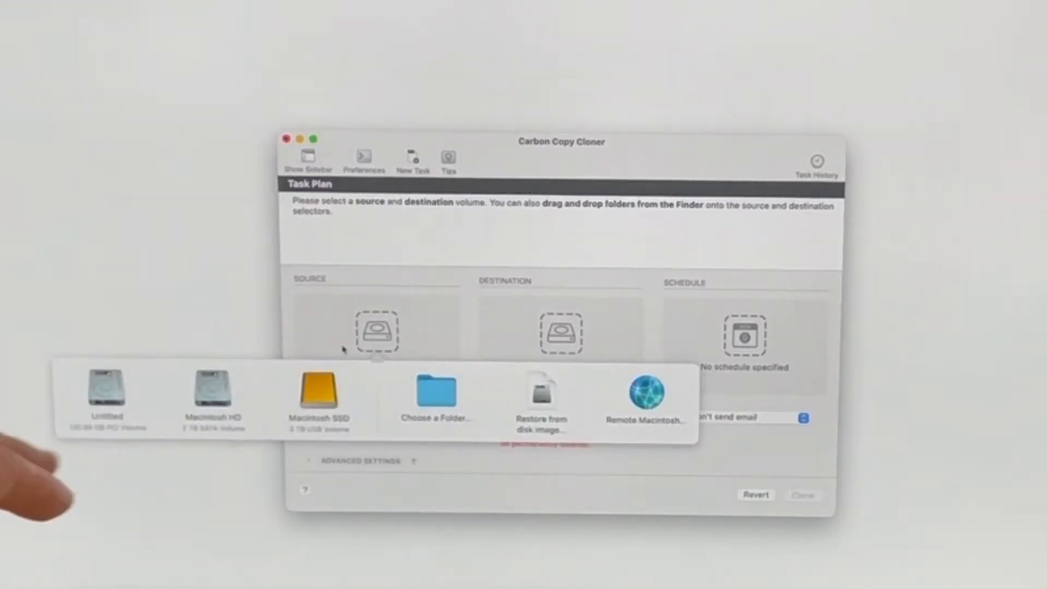
{"action": "left_click", "coordinate": [213, 394]}
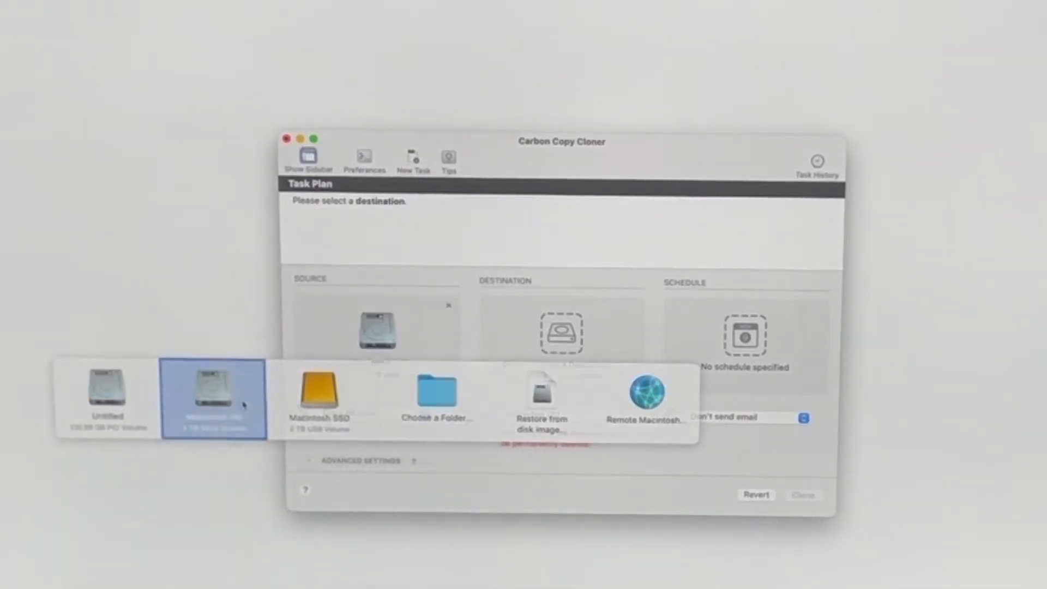
{"action": "left_click", "coordinate": [211, 393]}
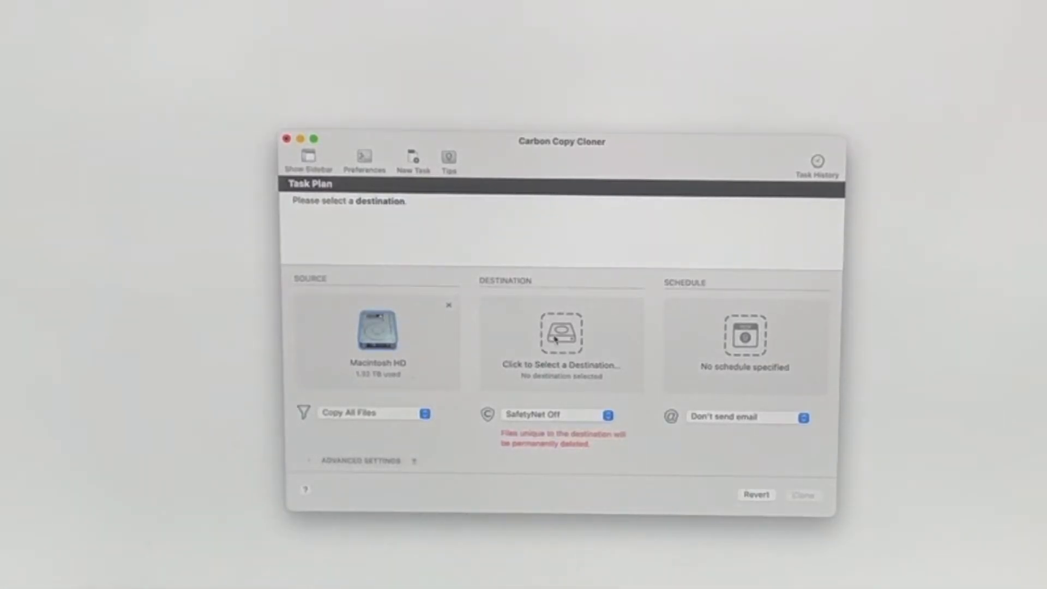
Step: Set Macintosh SSD as the destination and start cloning Macintosh HD onto it
{"action": "left_click", "coordinate": [561, 333]}
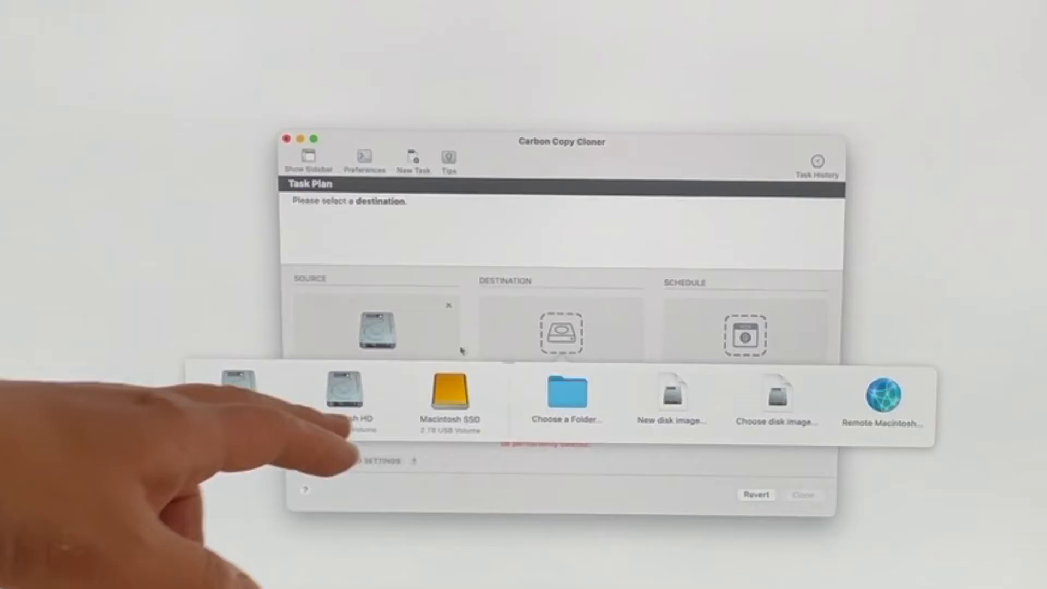
{"action": "left_click", "coordinate": [450, 394]}
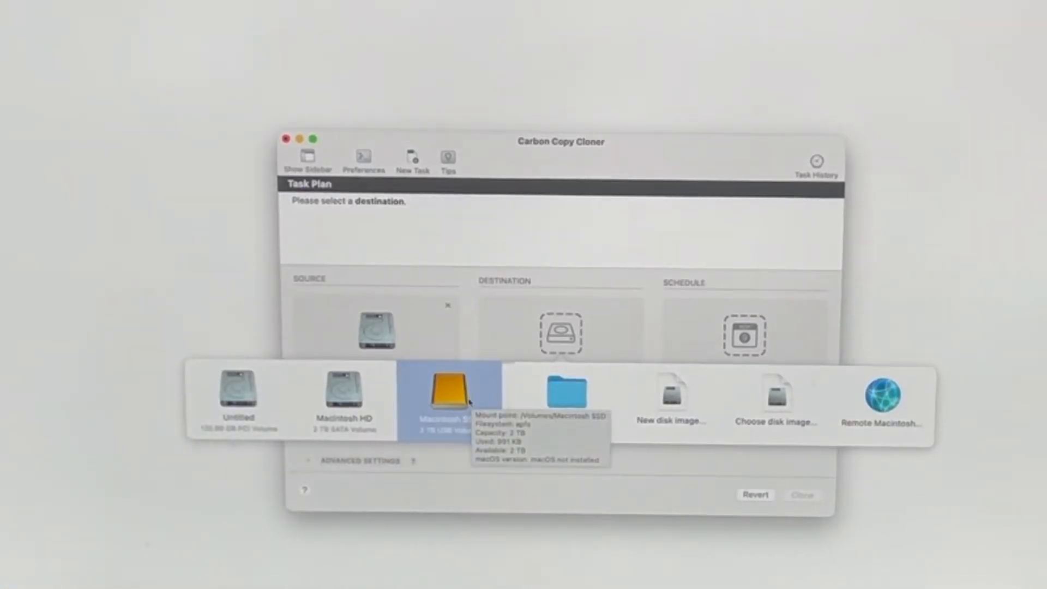
{"action": "left_click", "coordinate": [450, 391]}
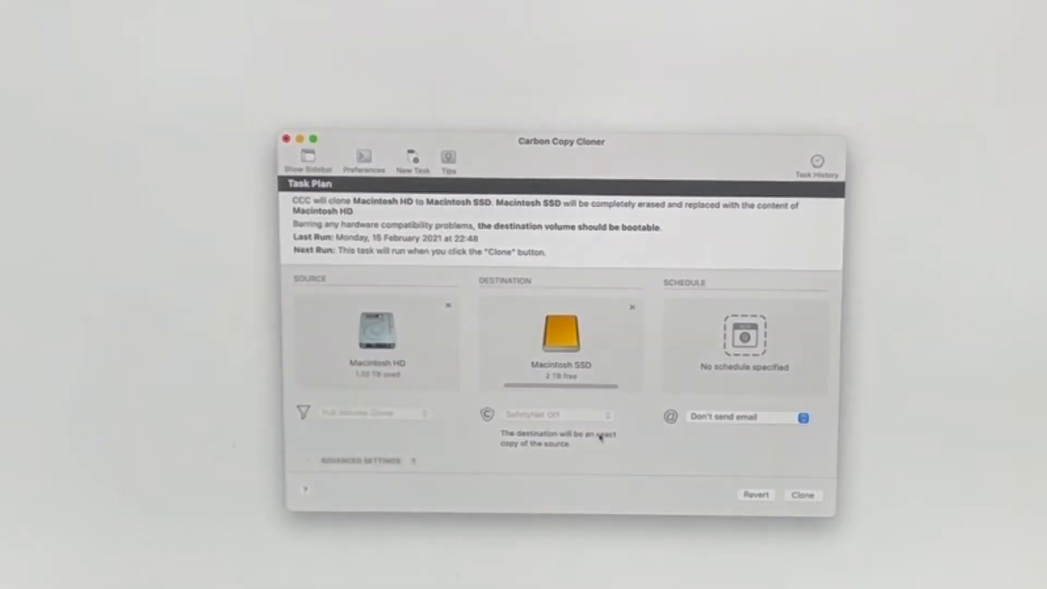
{"action": "mouse_move", "coordinate": [598, 382]}
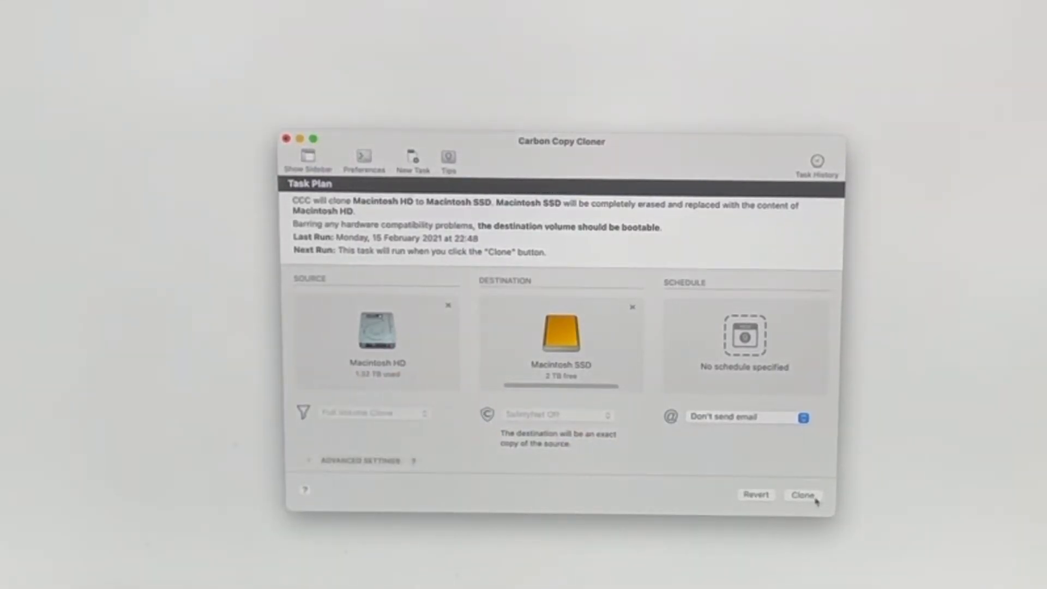
{"action": "left_click", "coordinate": [801, 496]}
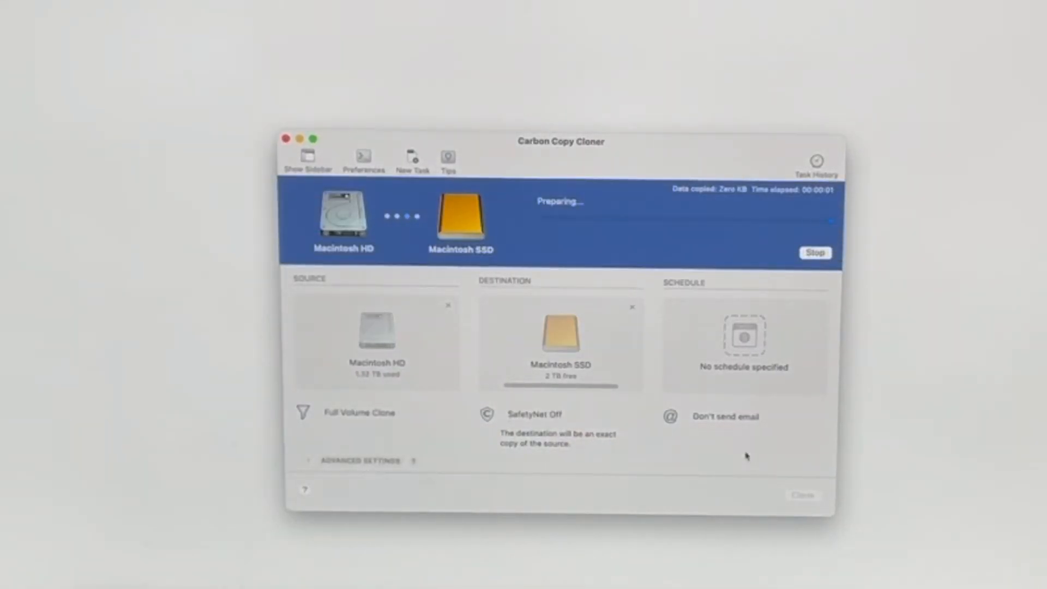